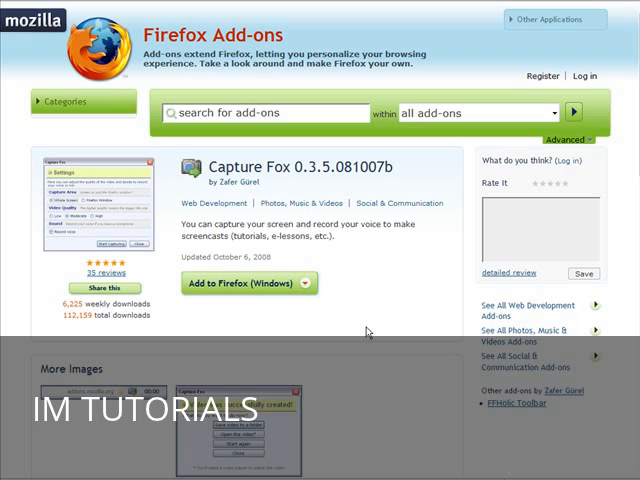
pyautogui.moveTo(253, 316)
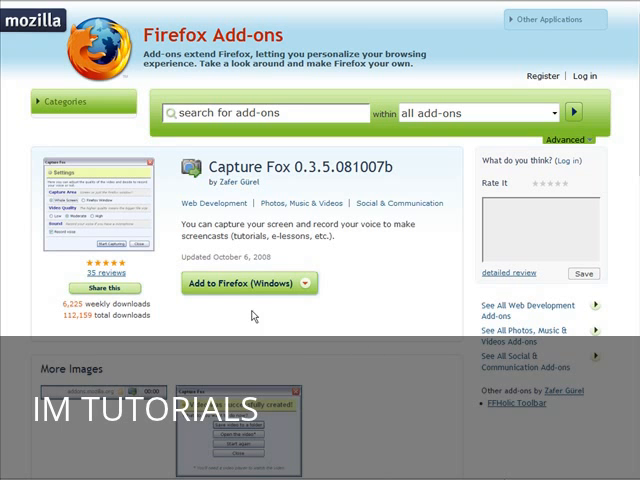
pyautogui.moveTo(403, 319)
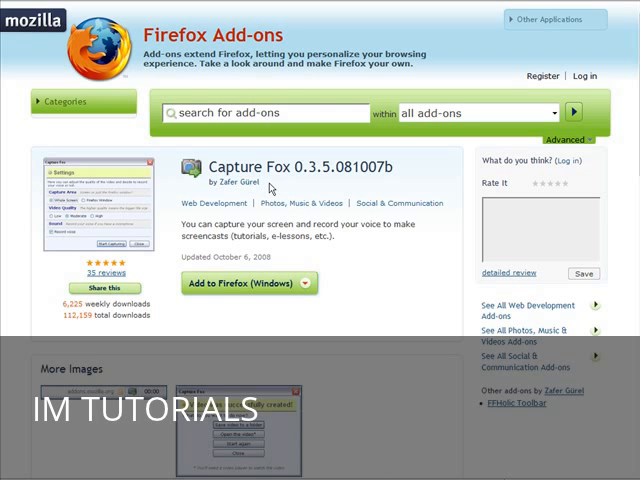
pyautogui.moveTo(404, 305)
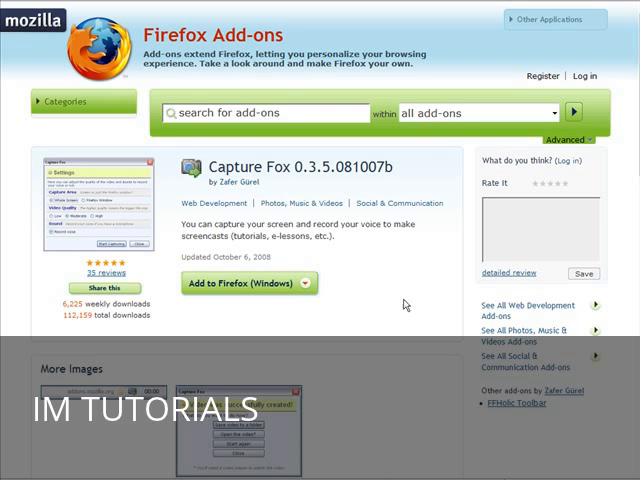
pyautogui.moveTo(398, 313)
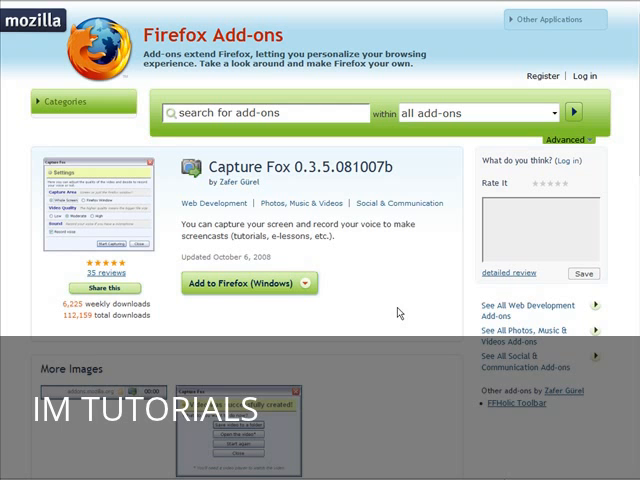
pyautogui.moveTo(415, 320)
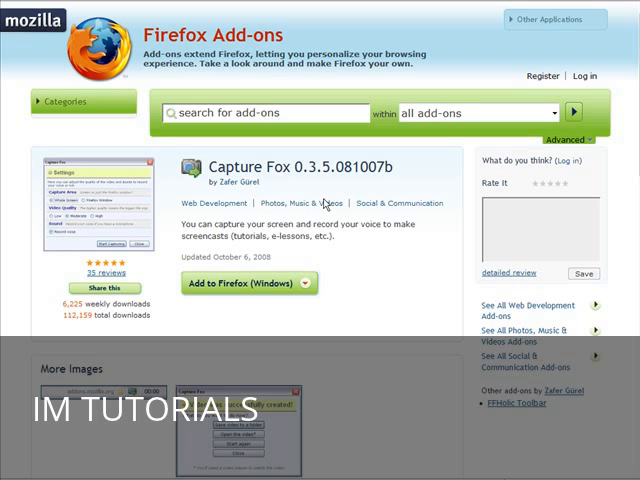
pyautogui.moveTo(378, 295)
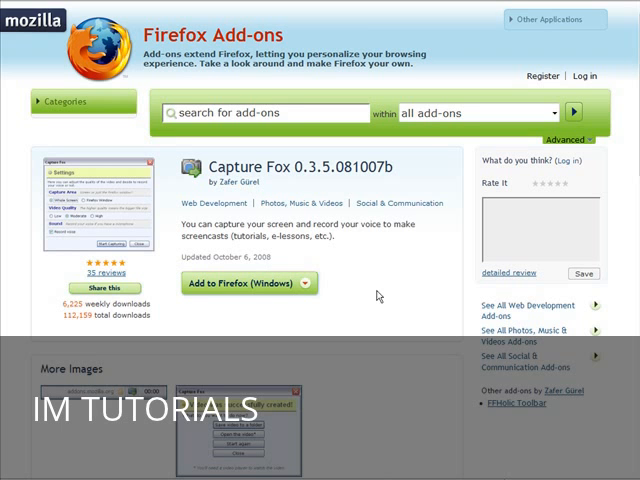
pyautogui.moveTo(372, 299)
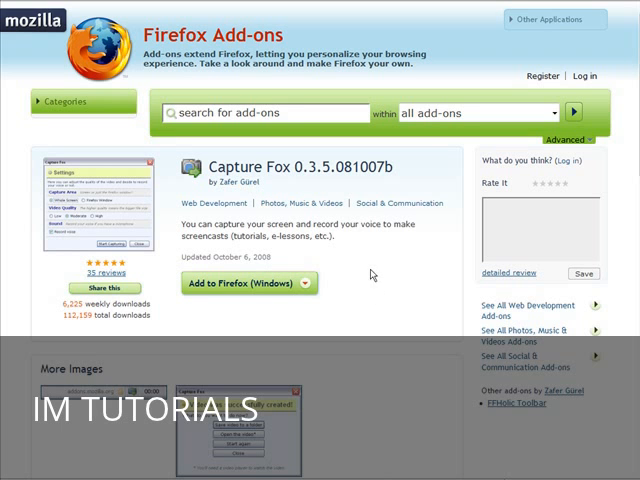
pyautogui.moveTo(414, 302)
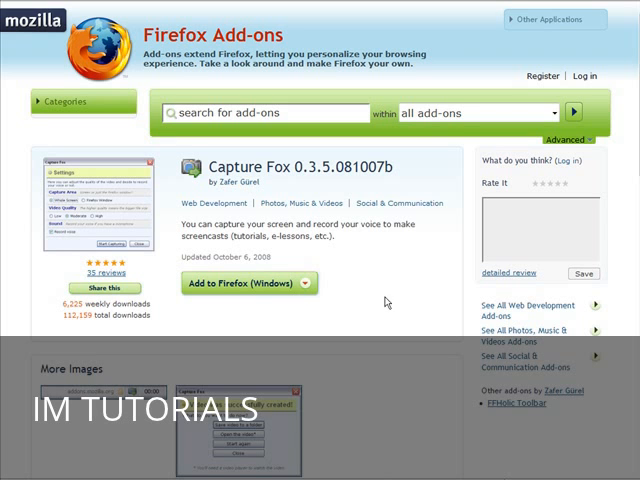
pyautogui.moveTo(402, 329)
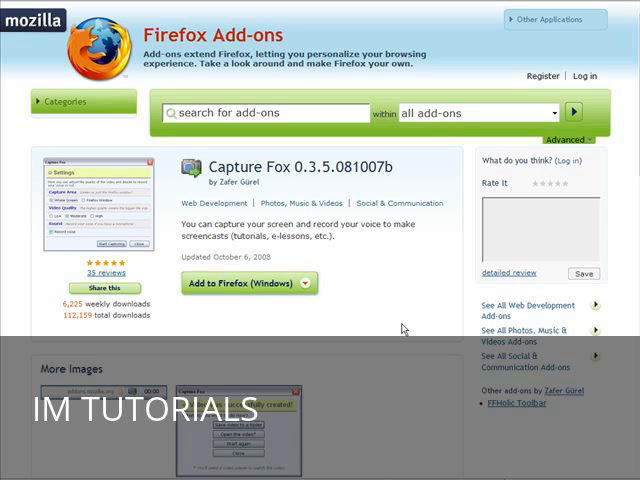
pyautogui.moveTo(338, 322)
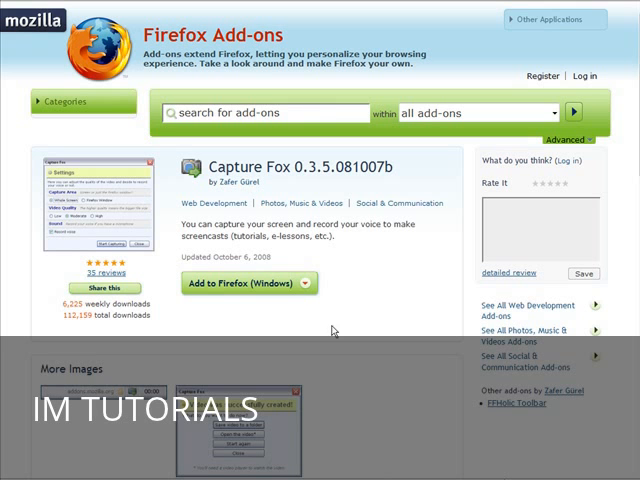
pyautogui.moveTo(213, 334)
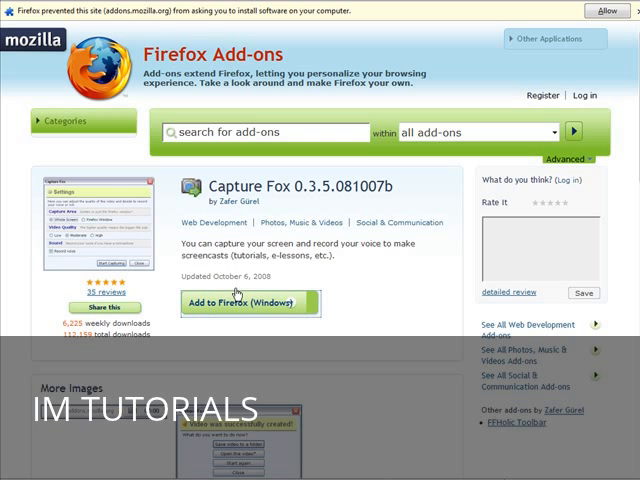
pyautogui.moveTo(353, 347)
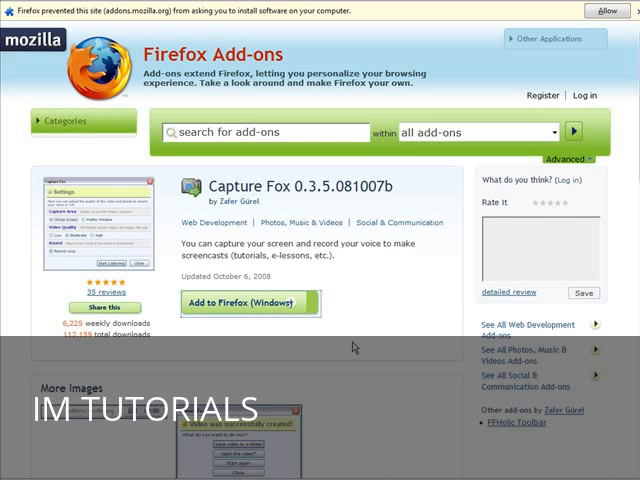
# Allow the add-ons site to install software so Capture Fox can install
pyautogui.click(251, 302)
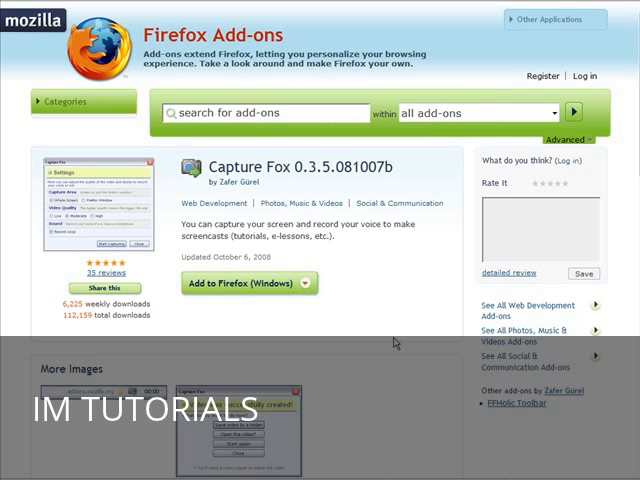
pyautogui.moveTo(352, 354)
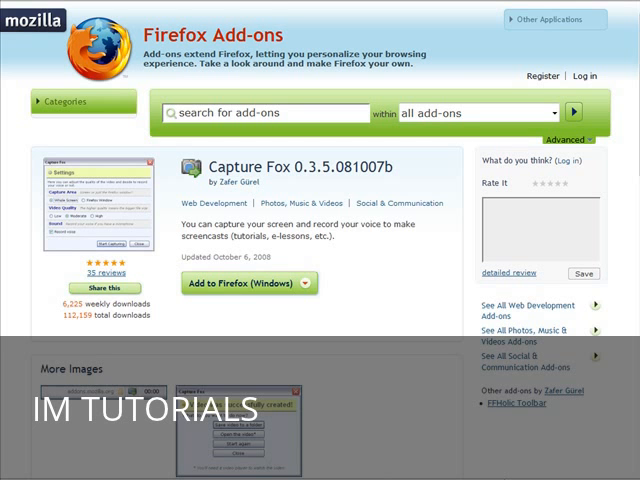
# Confirm the Capture Fox installation with Install Now
pyautogui.click(244, 283)
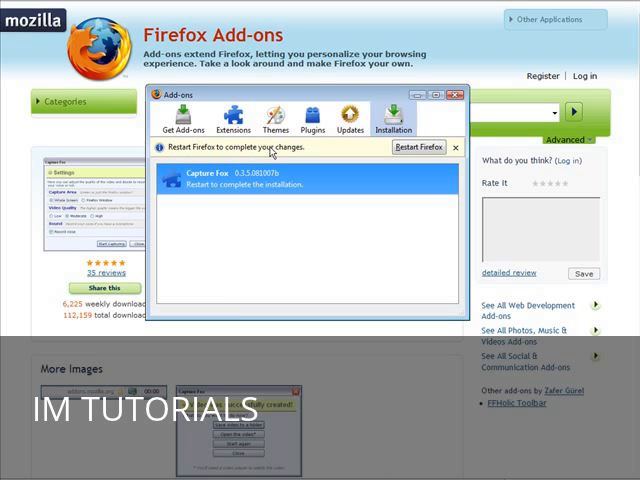
pyautogui.moveTo(287, 185)
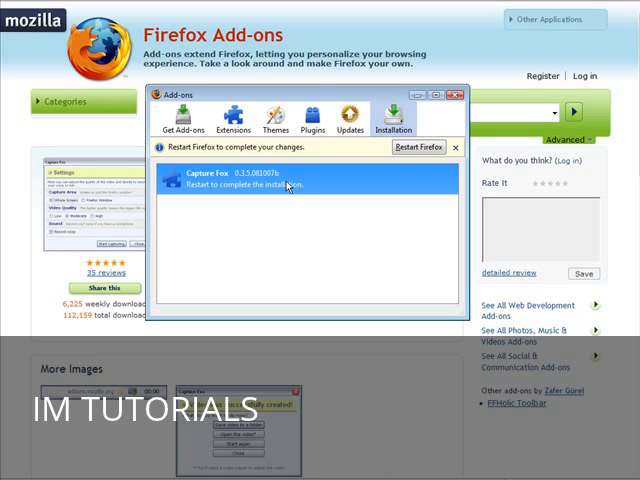
pyautogui.moveTo(416, 149)
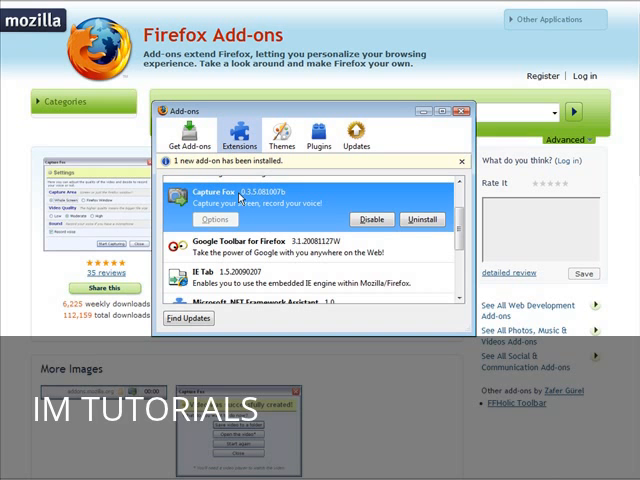
pyautogui.moveTo(286, 218)
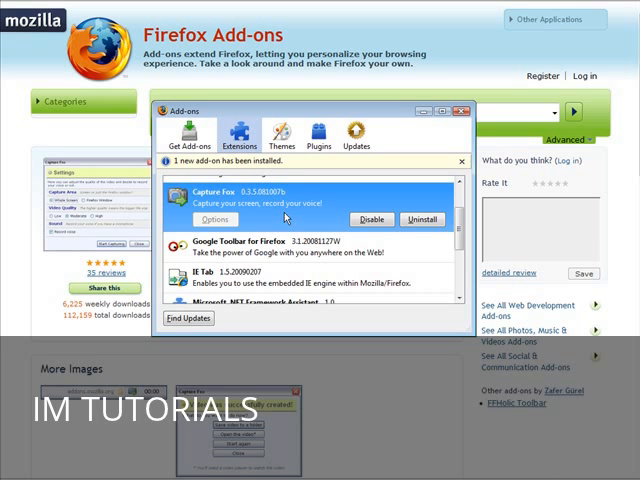
pyautogui.moveTo(328, 283)
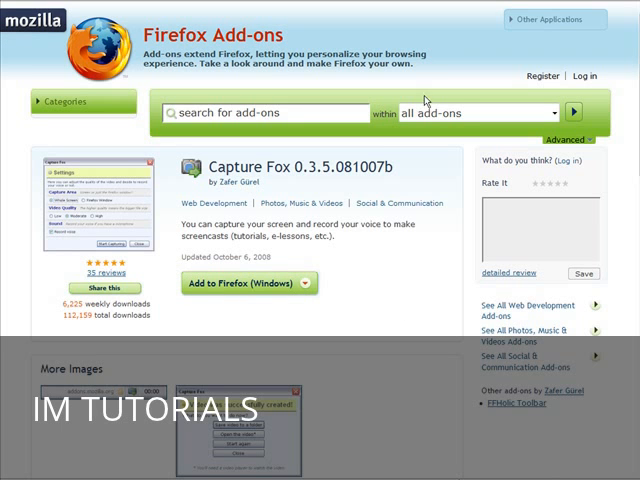
pyautogui.moveTo(418, 265)
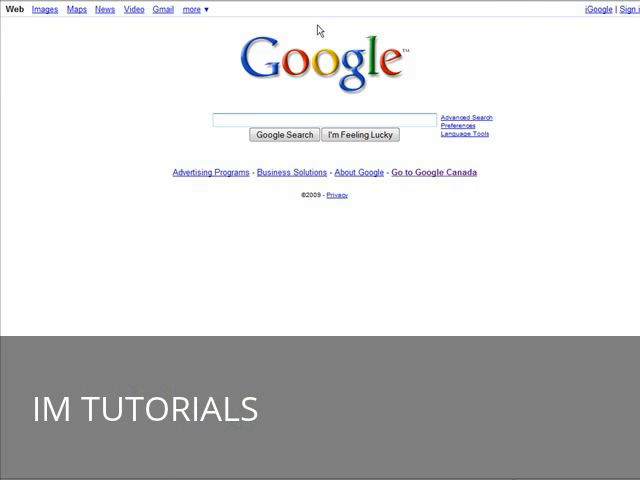
pyautogui.moveTo(358, 80)
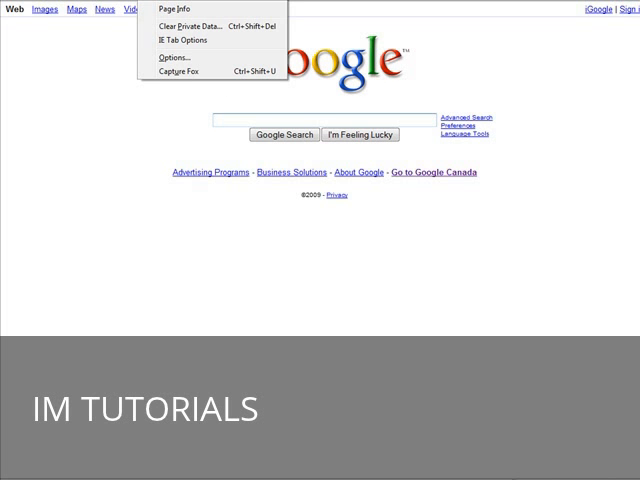
# Set Capture Fox to record the Firefox window at High quality and start capturing
pyautogui.click(179, 73)
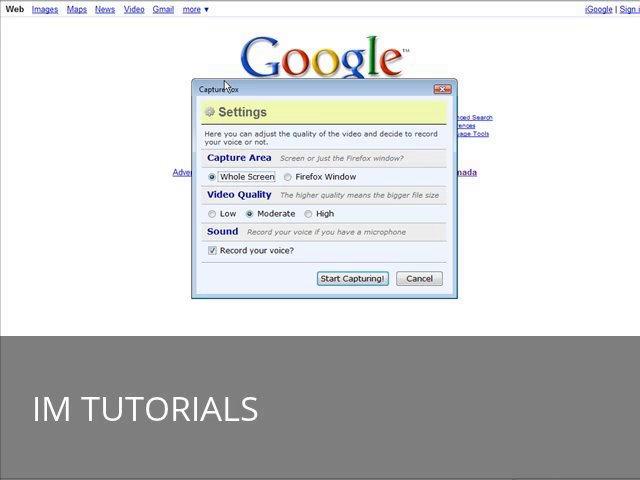
pyautogui.moveTo(310, 120)
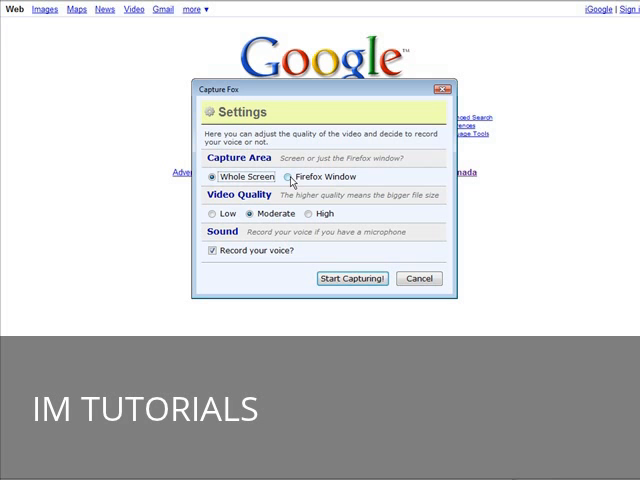
pyautogui.click(288, 177)
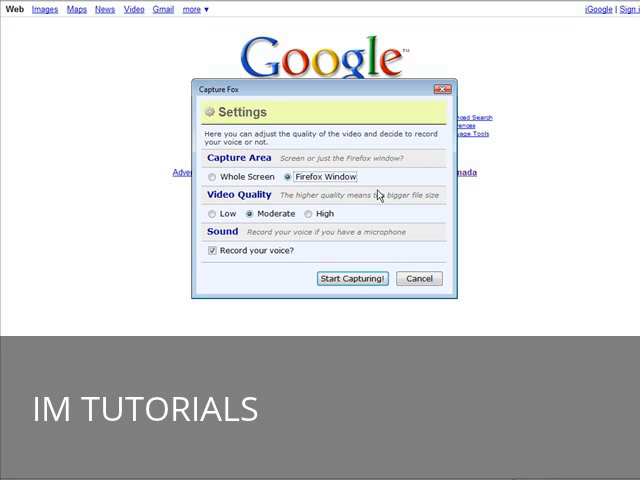
pyautogui.moveTo(401, 209)
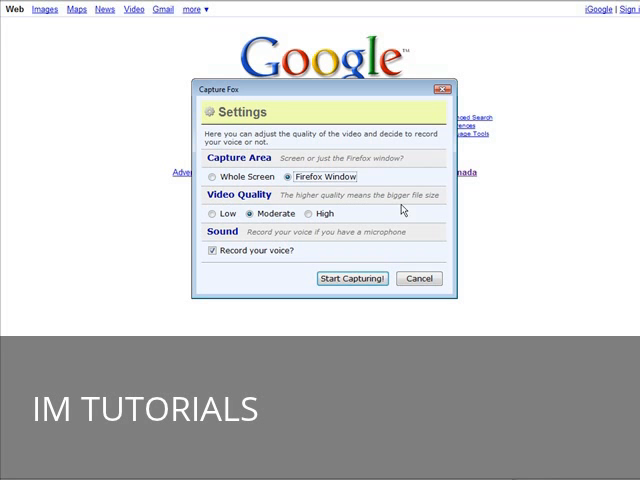
pyautogui.moveTo(345, 221)
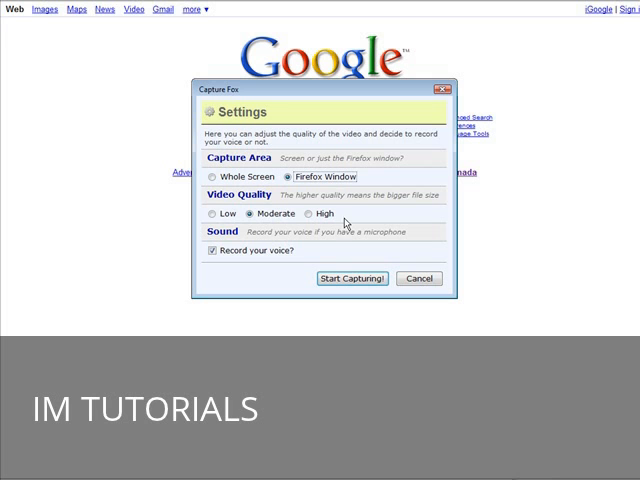
pyautogui.moveTo(386, 207)
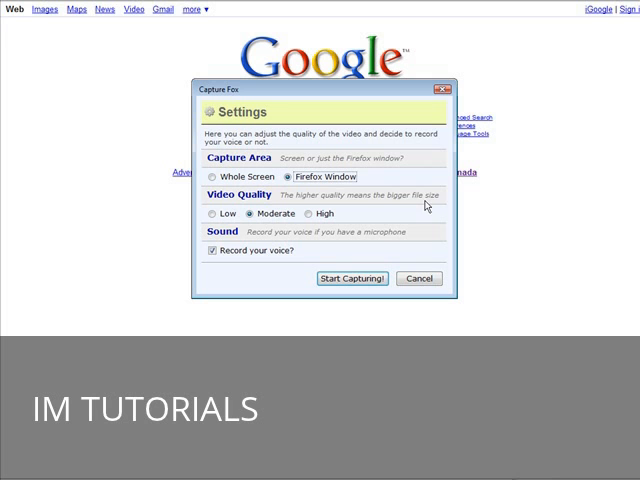
pyautogui.moveTo(205, 222)
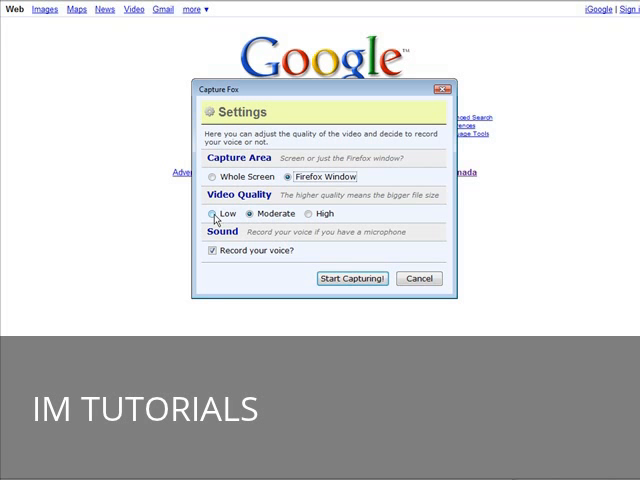
pyautogui.click(243, 214)
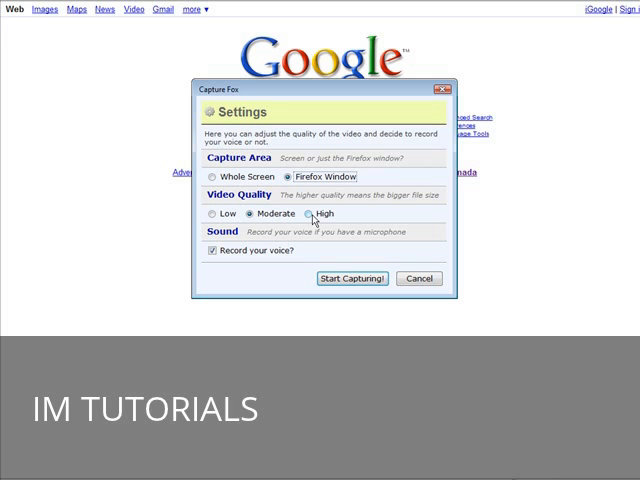
pyautogui.click(310, 215)
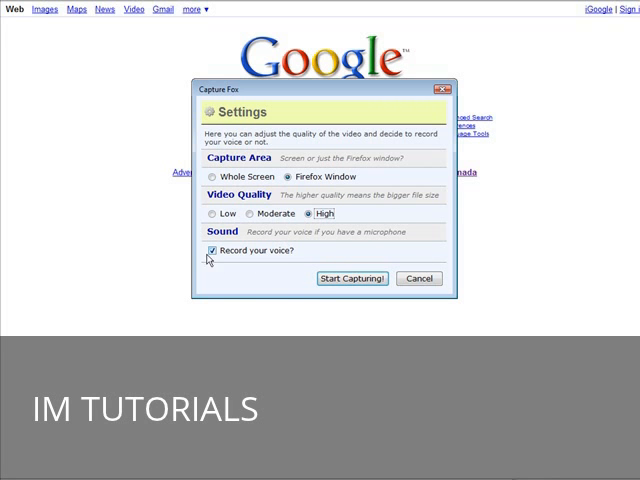
pyautogui.click(351, 278)
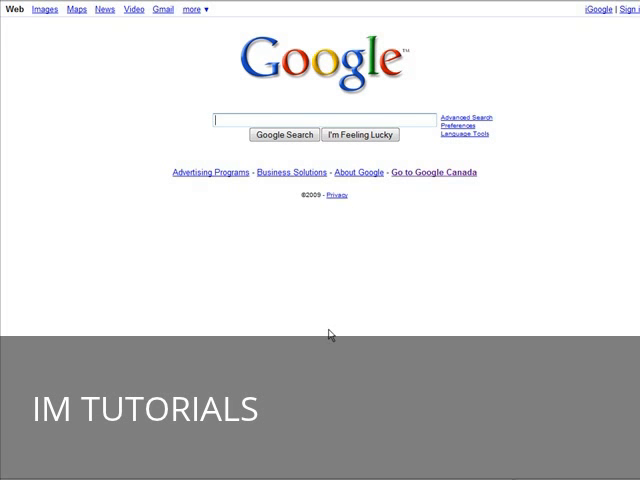
# Search Google for 'rhow to capture a rabbit' and finish the Capture Fox recording
pyautogui.click(245, 120)
pyautogui.write('rhow to capture a r')
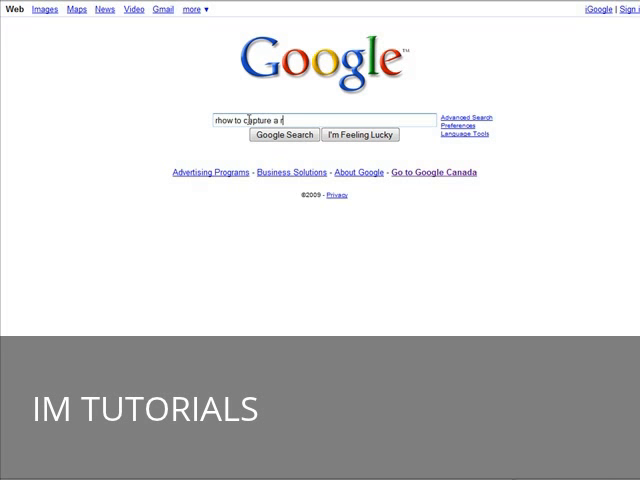
pyautogui.write('abbit')
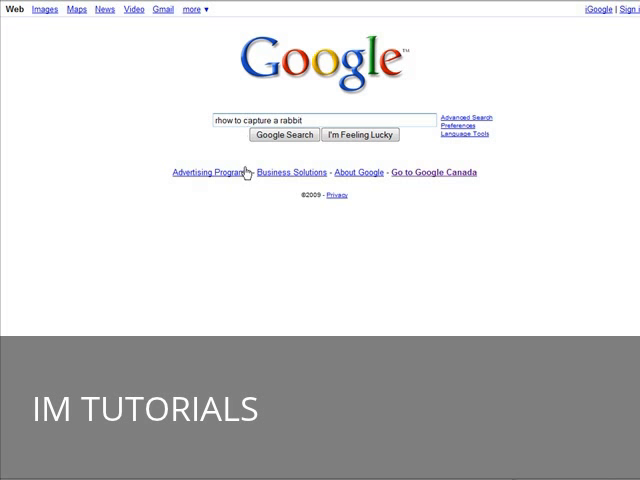
pyautogui.click(284, 135)
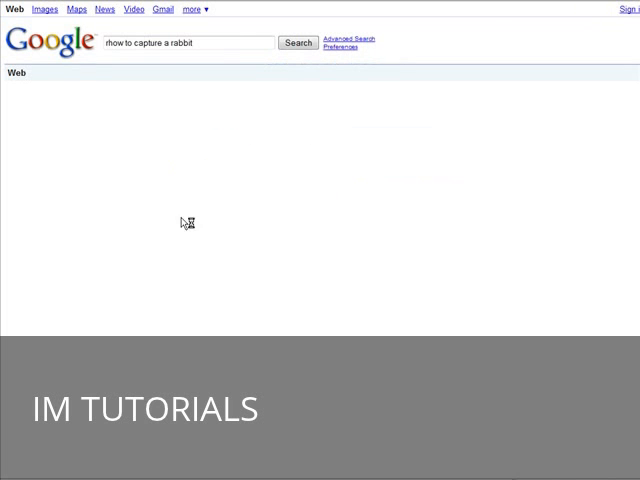
pyautogui.click(297, 43)
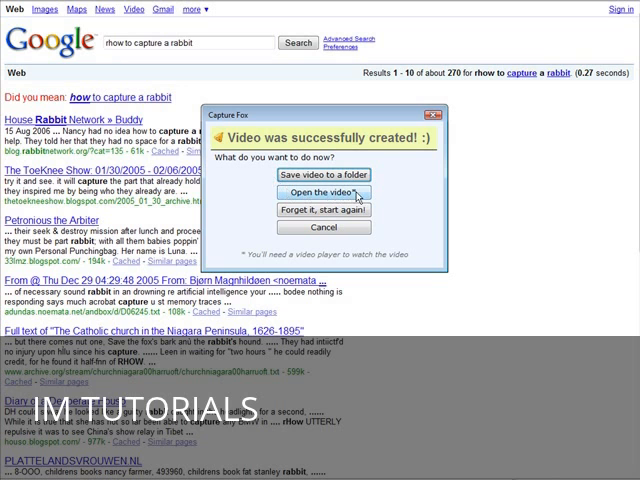
pyautogui.moveTo(322, 210)
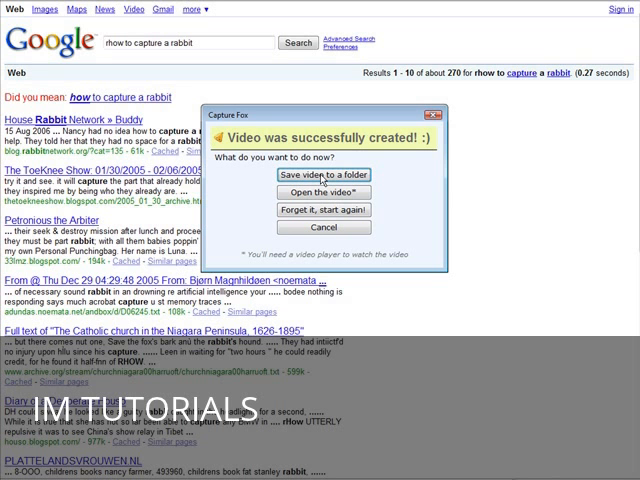
# Save the recorded video to a folder, then open it in Windows Media Player
pyautogui.click(319, 176)
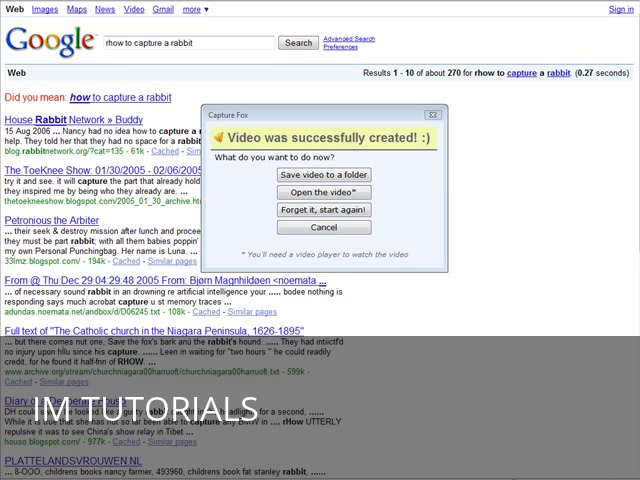
pyautogui.click(318, 192)
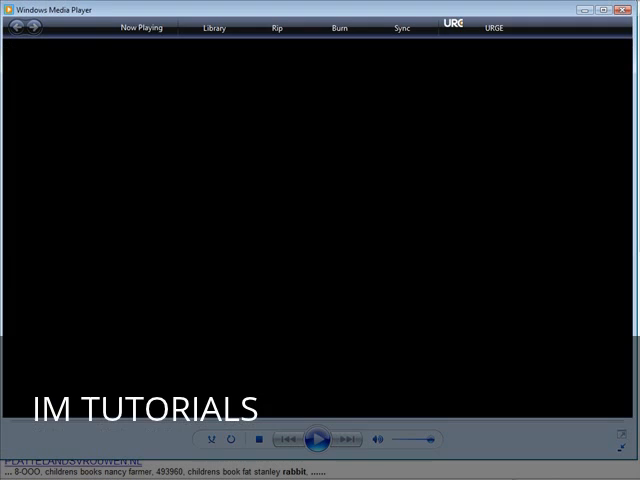